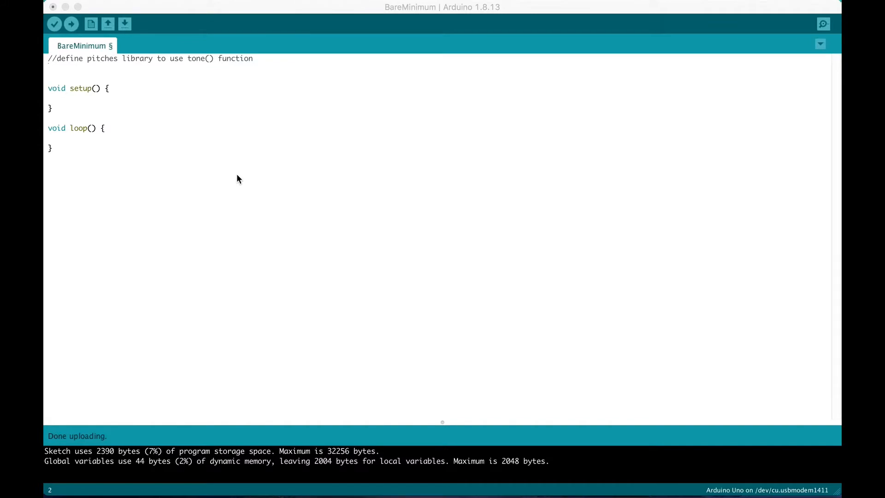
- Add #include "pitches.h" under the library comment and check the Include Library list
{"action": "type", "text": "#include \"pitches.h\""}
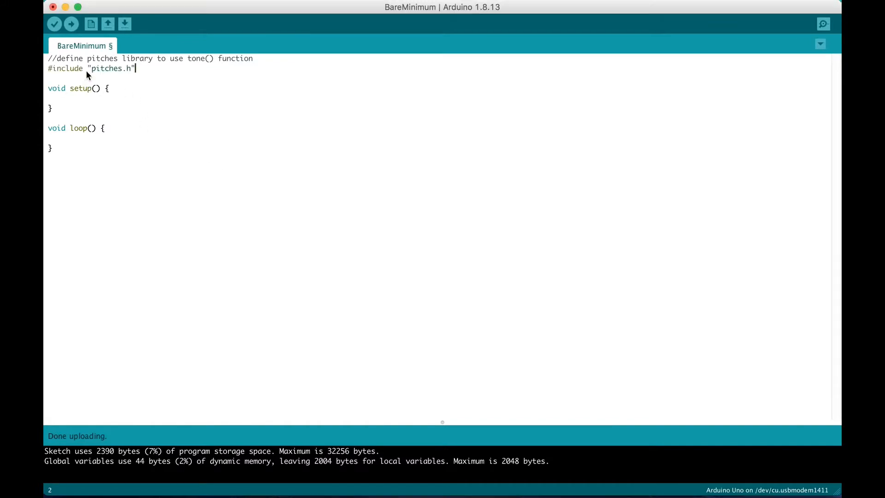
{"action": "left_click", "coordinate": [190, 7]}
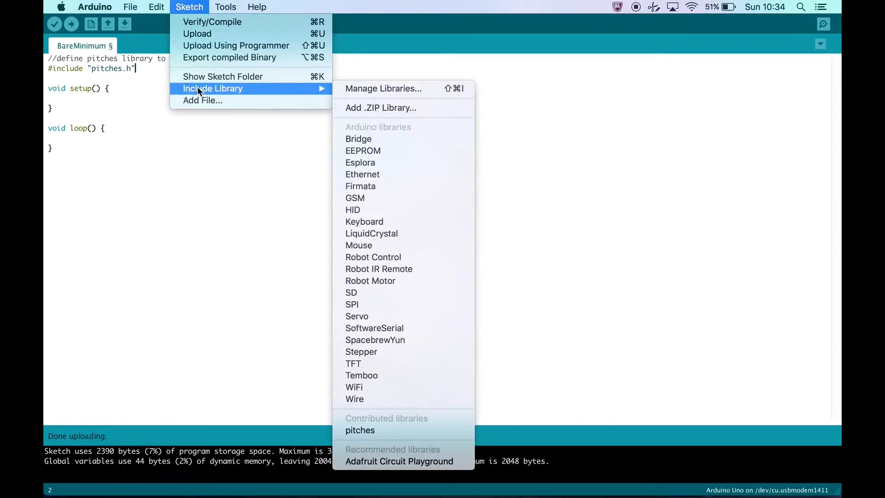
{"action": "mouse_move", "coordinate": [389, 428]}
{"action": "type", "text": "//define constants frquencies for the music notes"}
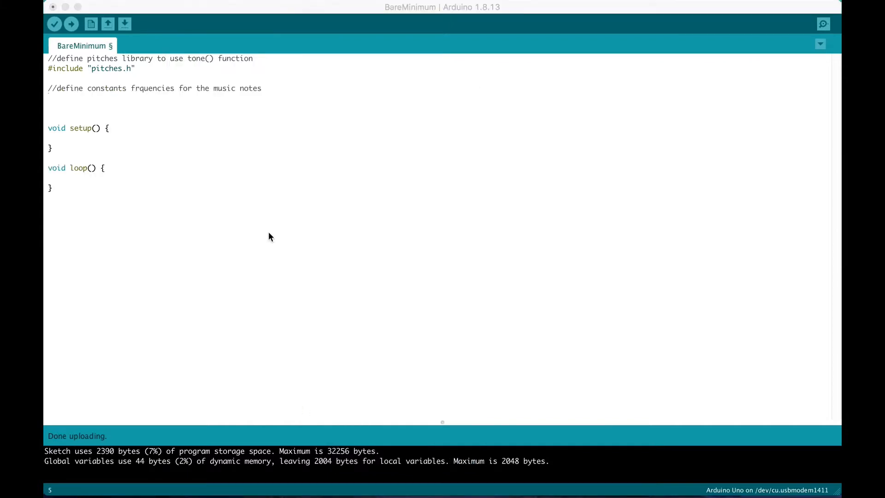
{"action": "mouse_move", "coordinate": [97, 127]}
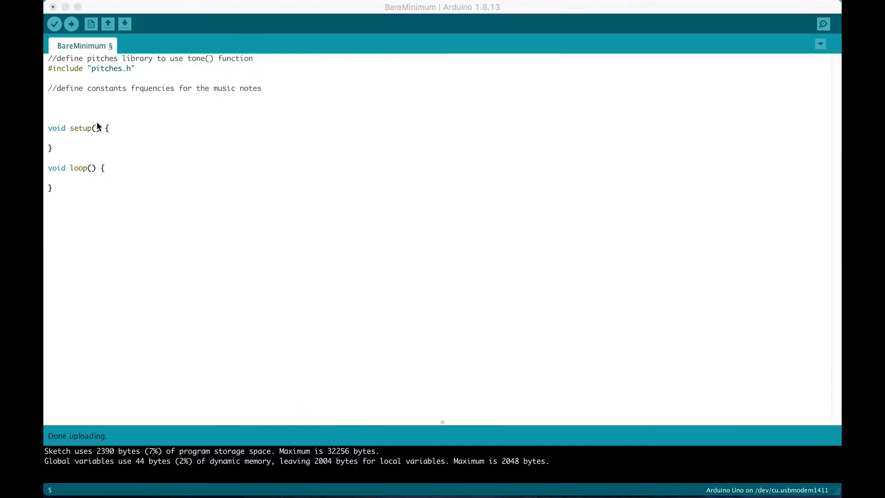
- Define NOTE_C5 as 523, the first of the eight note-frequency constants
{"action": "type", "text": "#define NOTE_C5  523"}
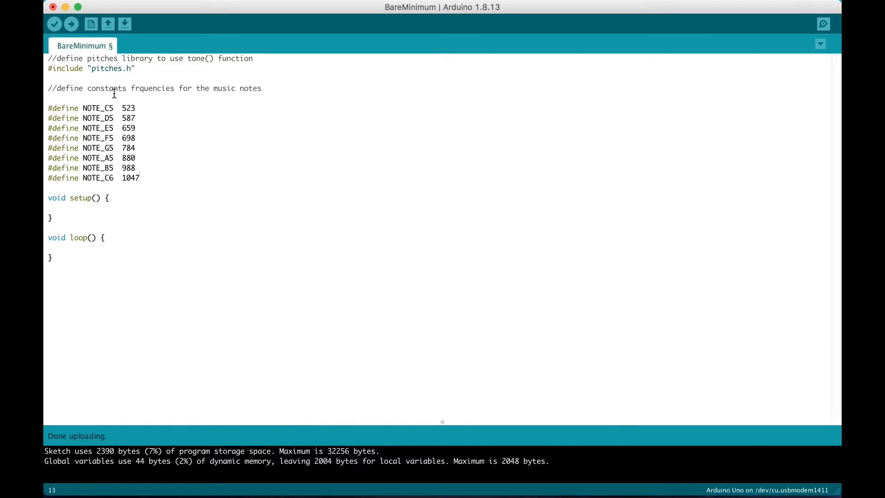
{"action": "mouse_move", "coordinate": [151, 199]}
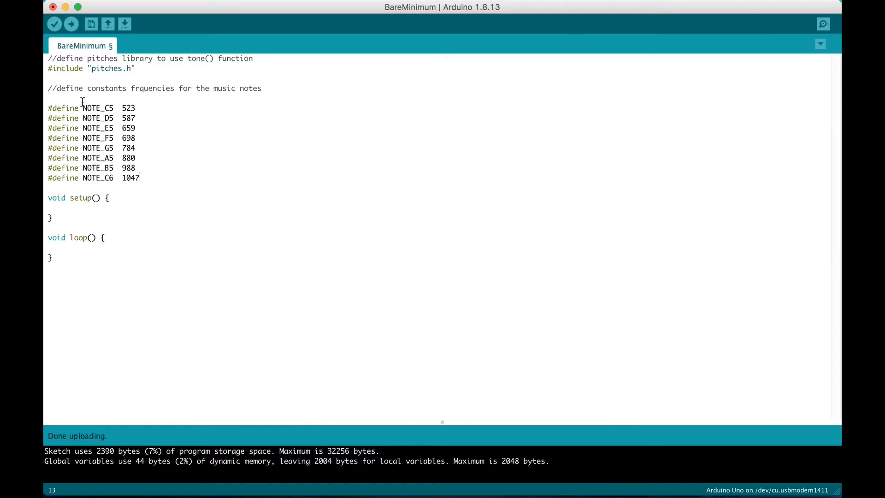
{"action": "mouse_move", "coordinate": [131, 68]}
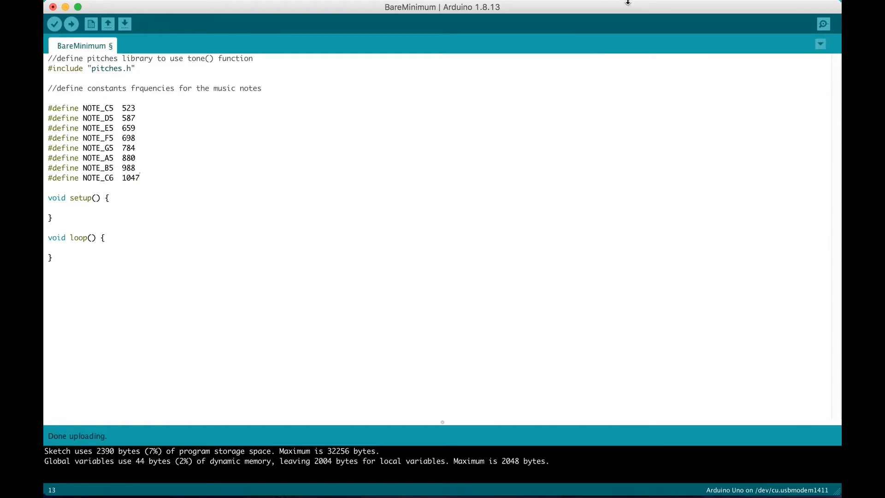
- Declare int melody[] holding NOTE_C5 through NOTE_C6 under a comment about the note array
{"action": "type", "text": "// define array which contains collection of notes"}
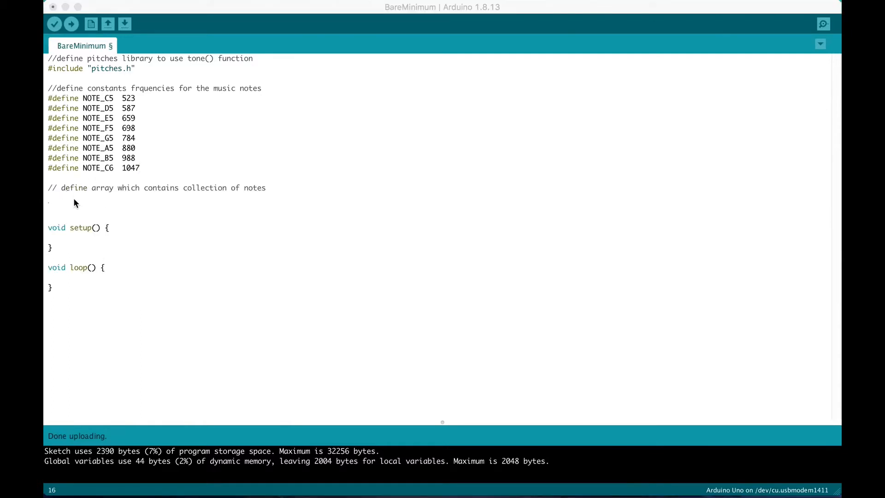
{"action": "mouse_move", "coordinate": [330, 188]}
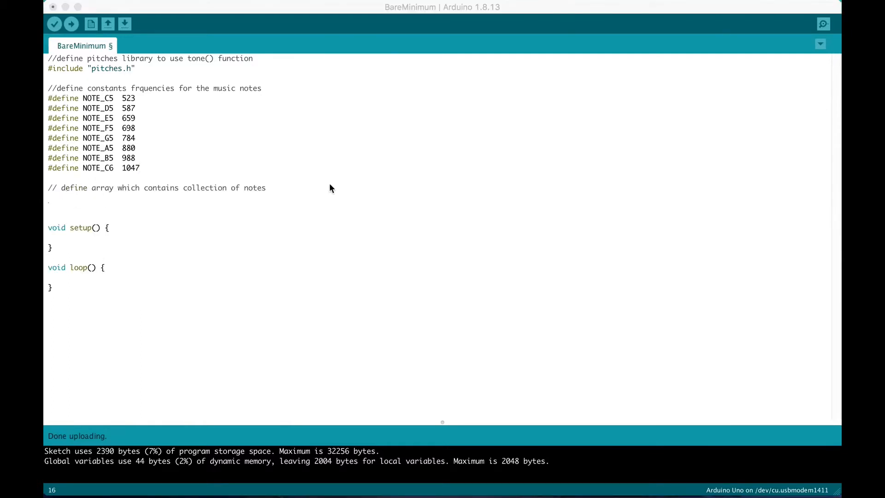
{"action": "type", "text": "int melody[] = {NOTE_C5, NOTE_D5, NOTE_E5, NOTE_F5, NOTE_G5, NOTE_A5, NOTE_B5, NOTE_C6};"}
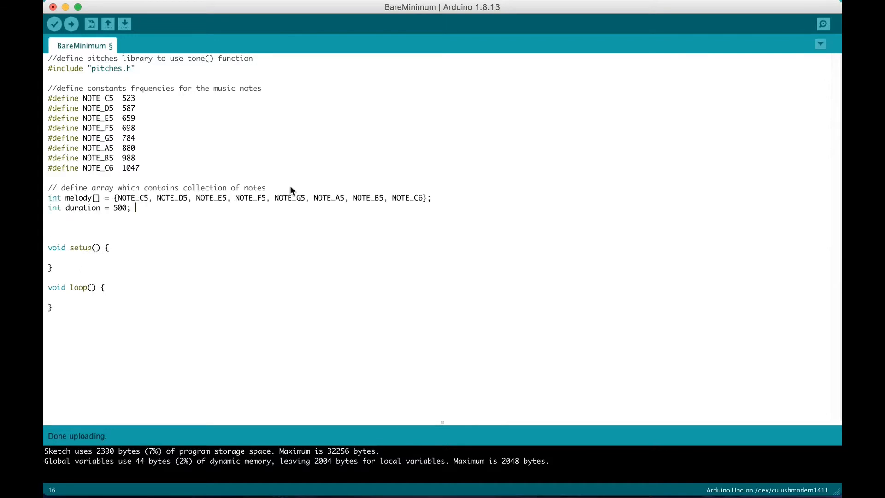
{"action": "mouse_move", "coordinate": [64, 208]}
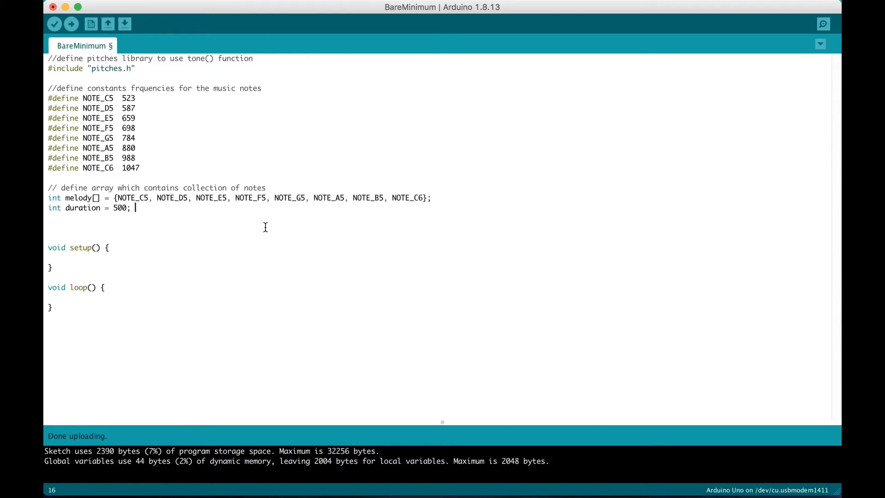
{"action": "mouse_move", "coordinate": [92, 288]}
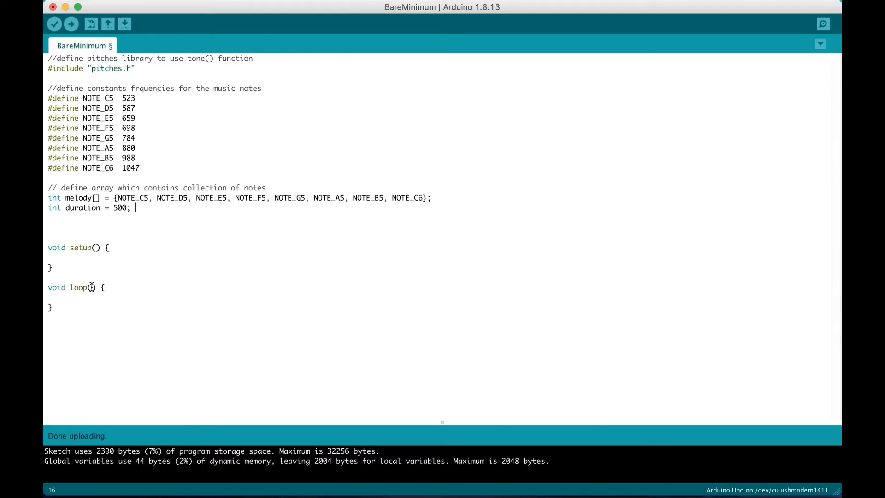
{"action": "mouse_move", "coordinate": [64, 247]}
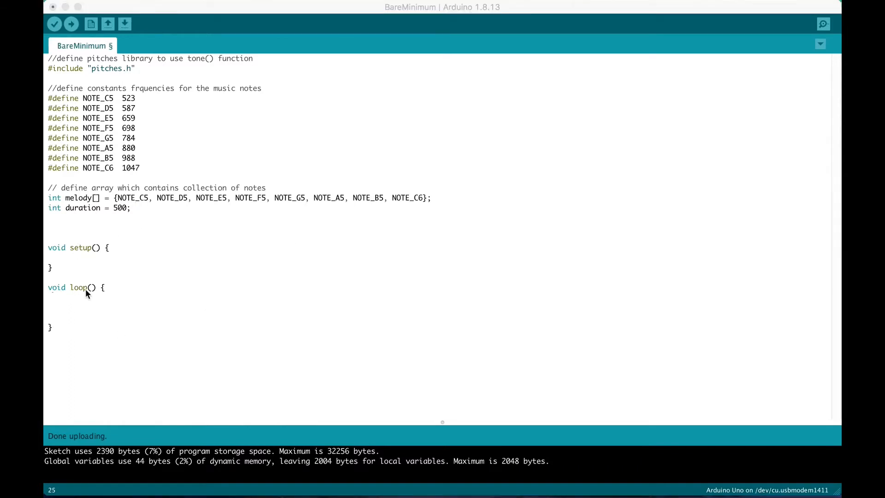
- Write a for loop over thisNote from 0 to 7 and verify its closing brace
{"action": "type", "text": "for (int thisNote = 0; thisNote < 8; thisNote++) {"}
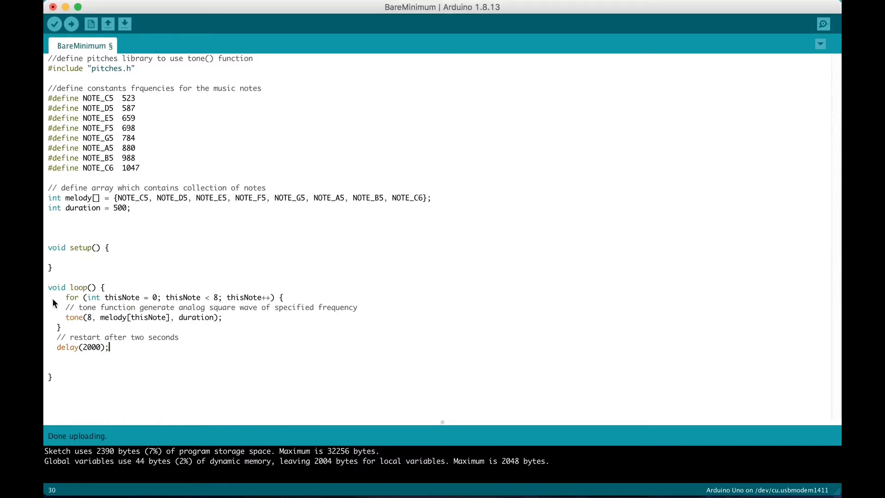
{"action": "mouse_move", "coordinate": [64, 305]}
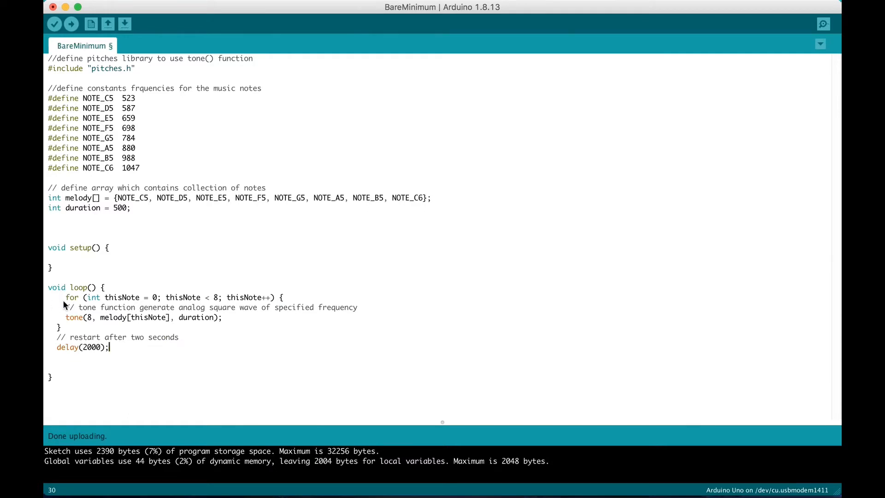
{"action": "mouse_move", "coordinate": [60, 328]}
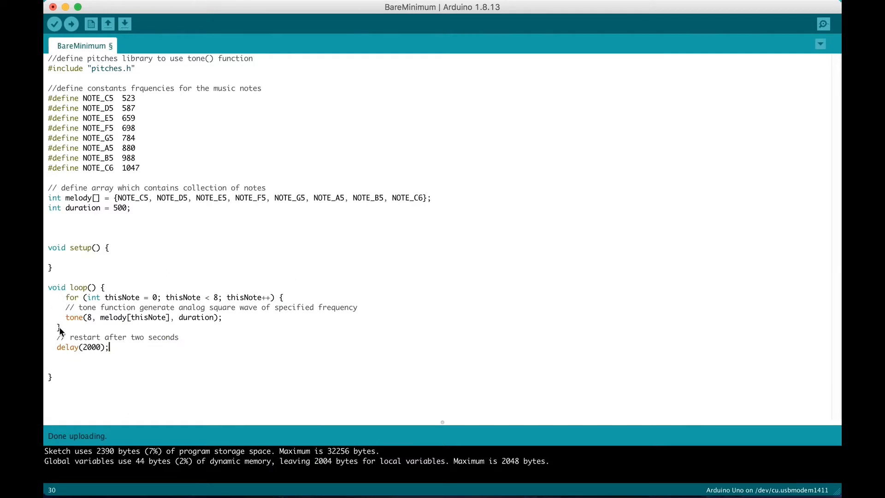
{"action": "double_click", "coordinate": [215, 297]}
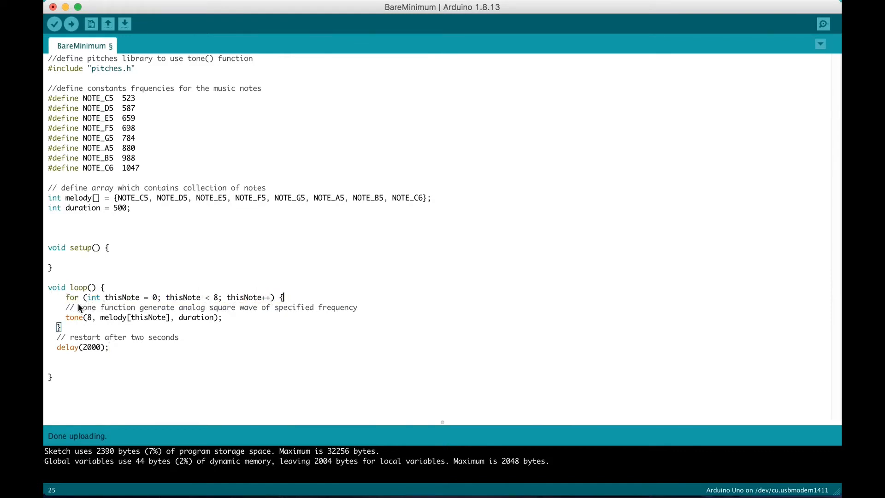
{"action": "mouse_move", "coordinate": [94, 334]}
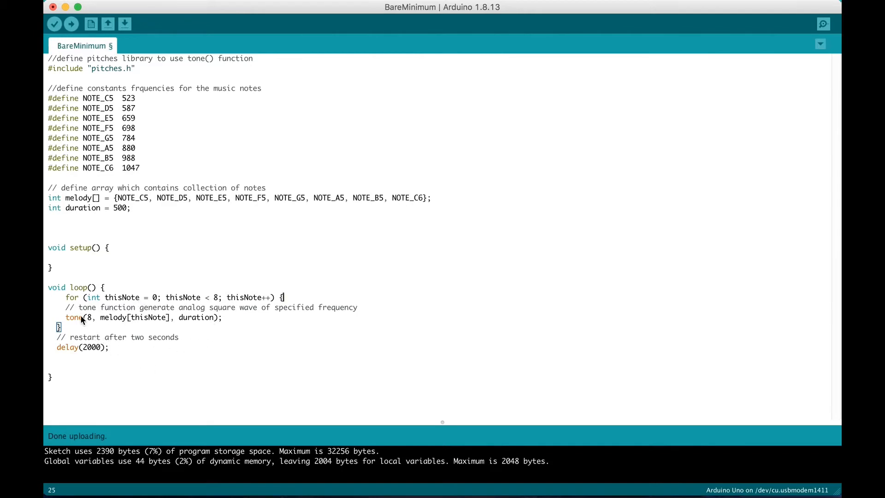
{"action": "mouse_move", "coordinate": [113, 326]}
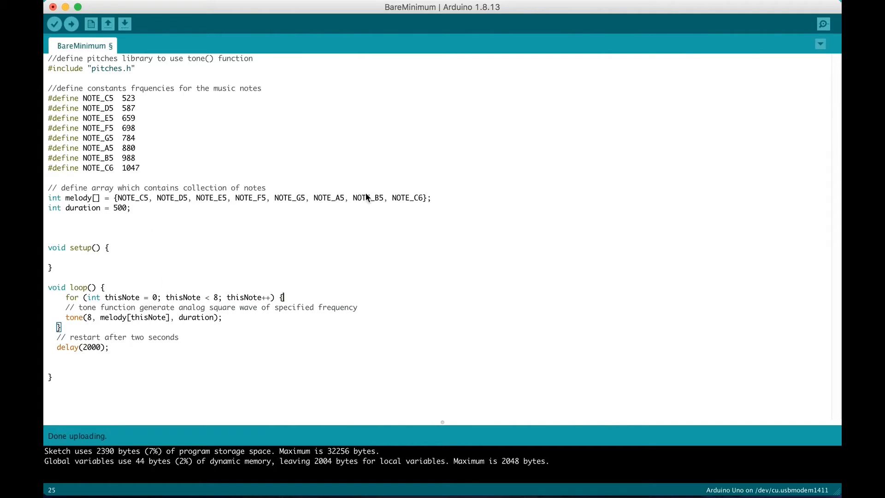
{"action": "mouse_move", "coordinate": [180, 319]}
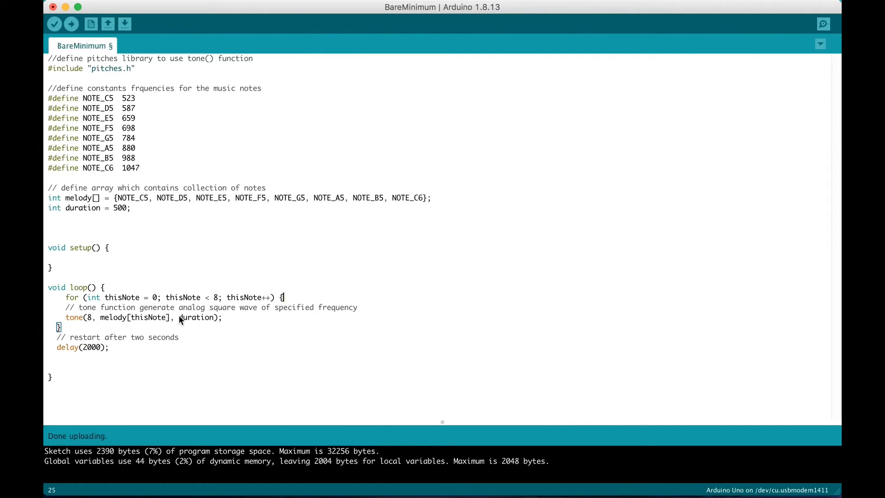
{"action": "mouse_move", "coordinate": [122, 211]}
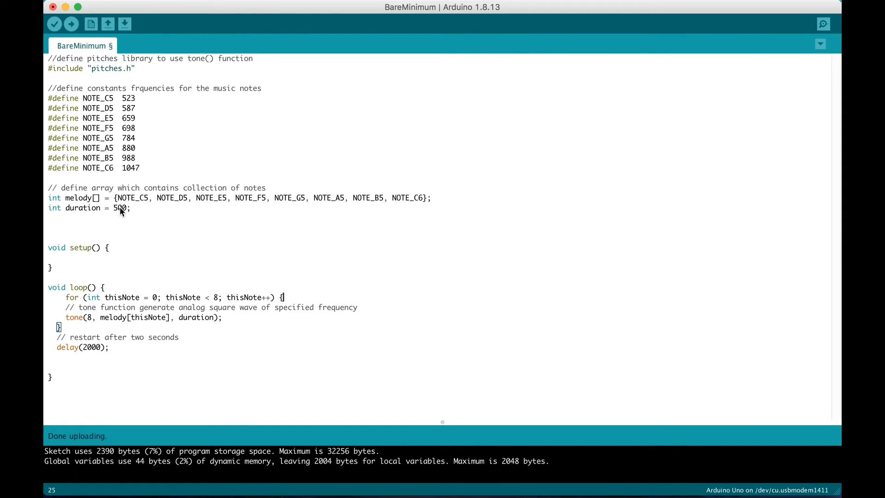
{"action": "mouse_move", "coordinate": [101, 322]}
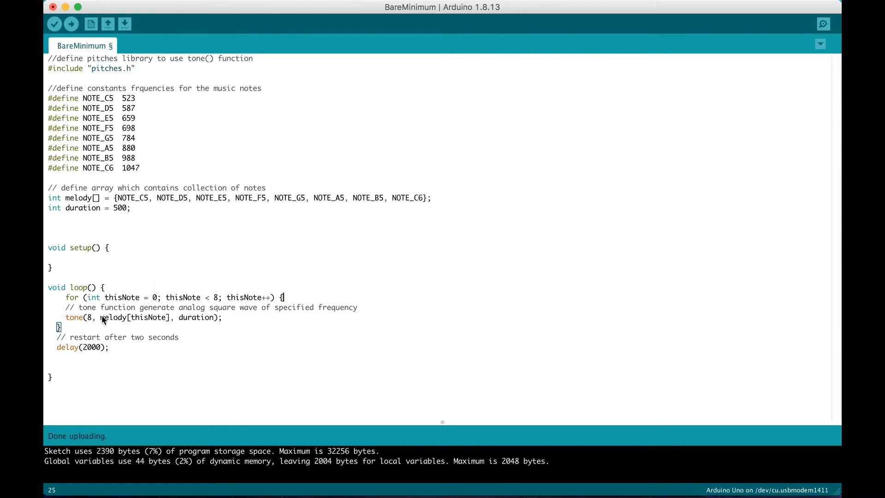
{"action": "mouse_move", "coordinate": [376, 226]}
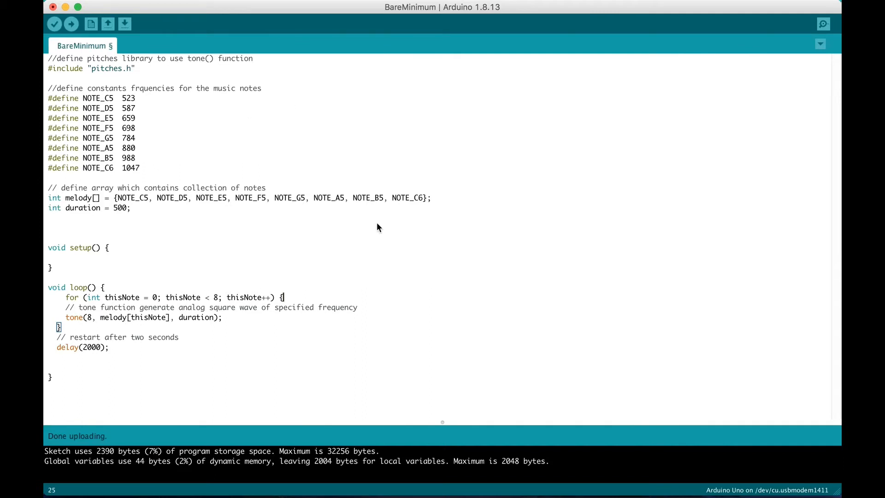